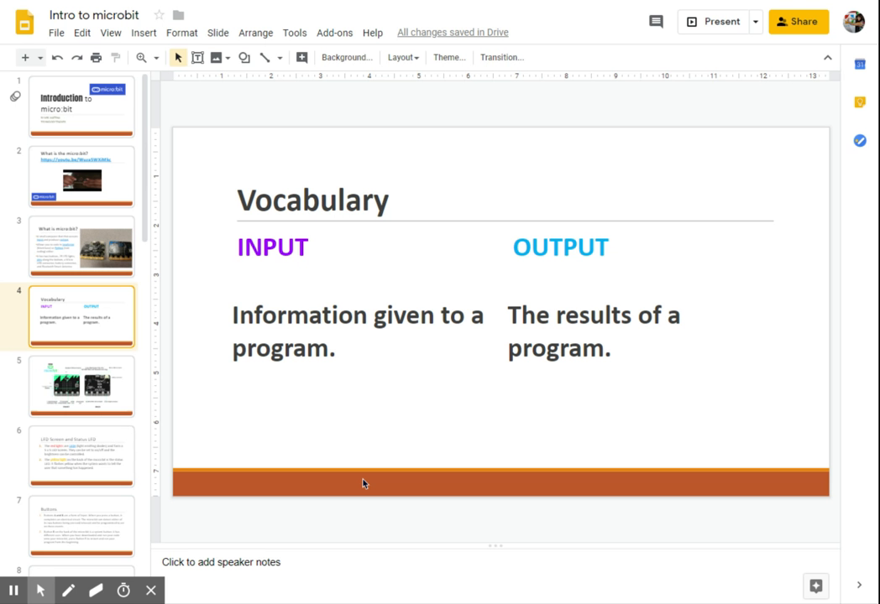
mouse_move(387, 452)
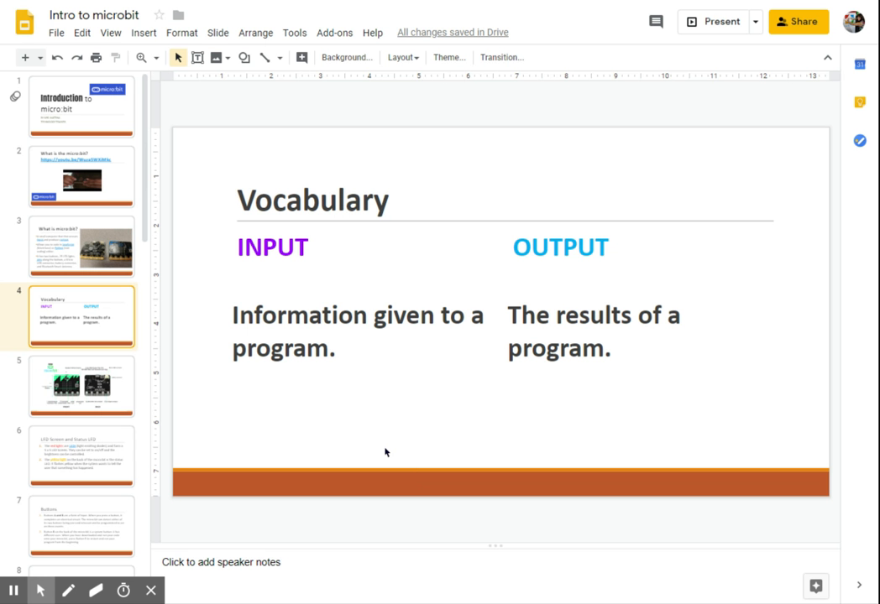
mouse_move(78, 330)
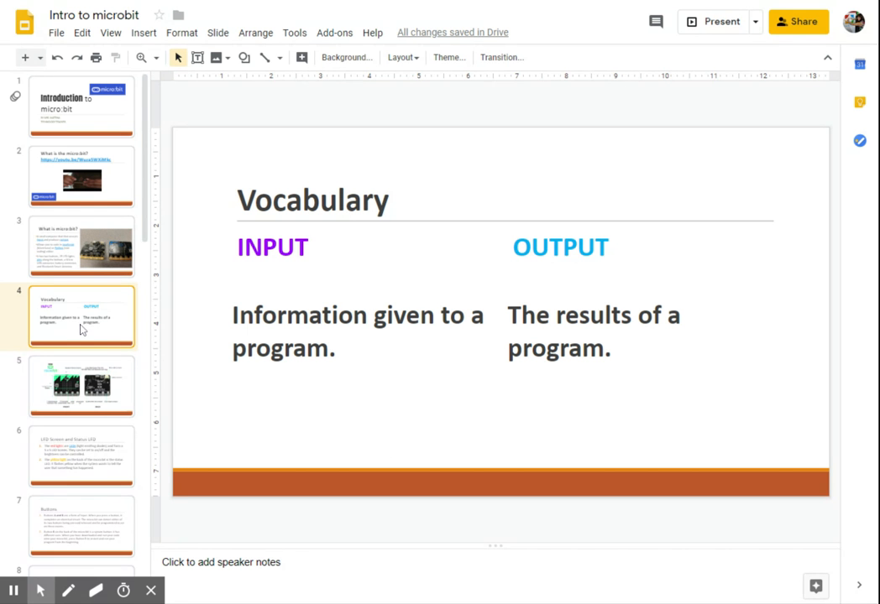
mouse_move(78, 330)
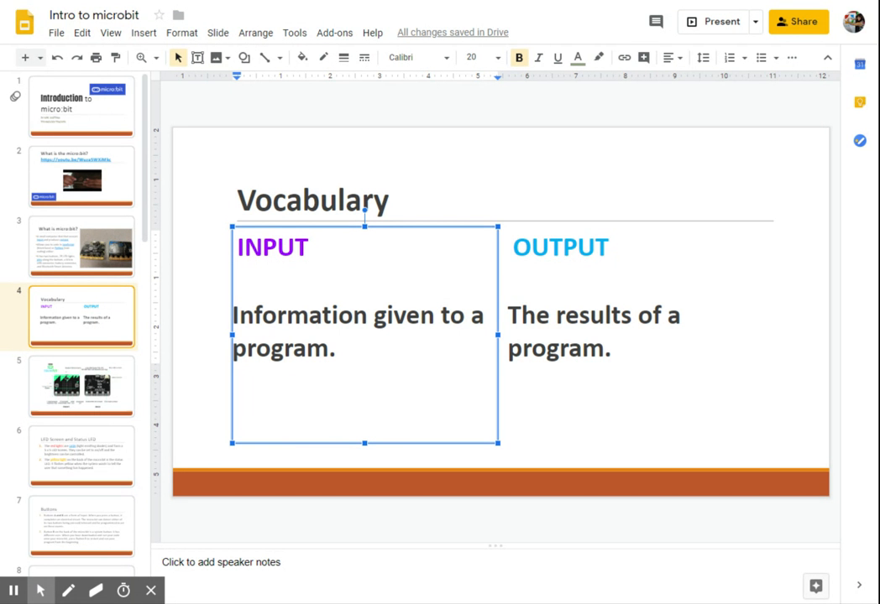
Add a Fade in animation, on click, to the INPUT text box via Insert > Animation.
left_click(144, 32)
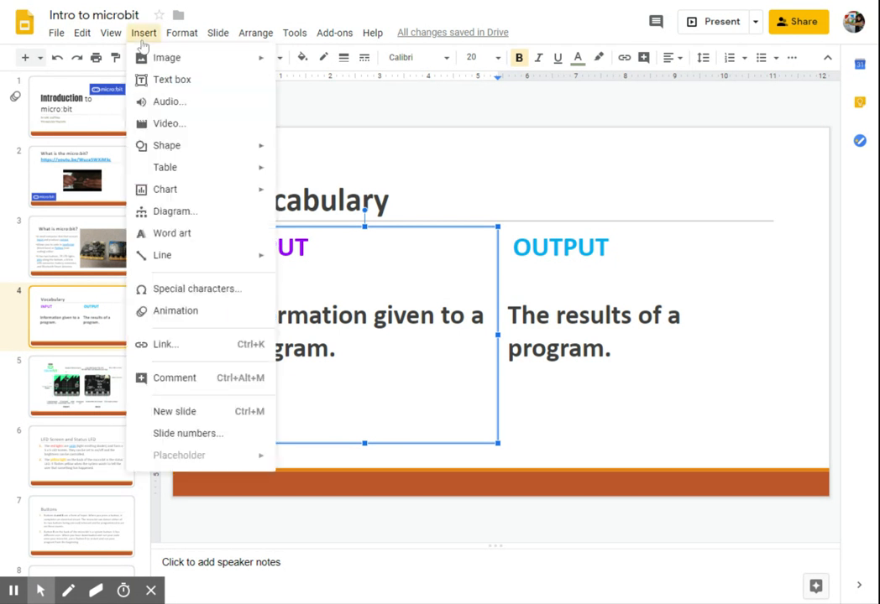
mouse_move(175, 312)
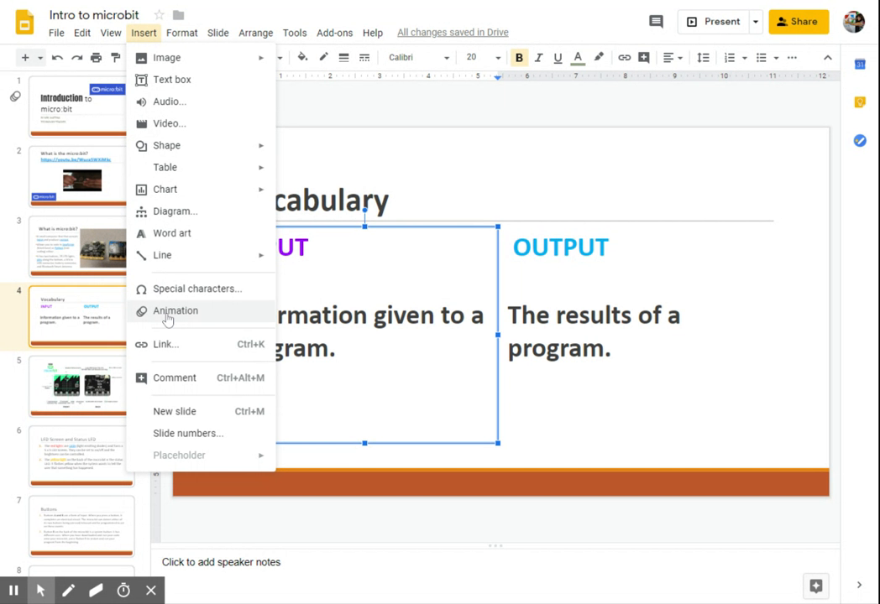
left_click(175, 312)
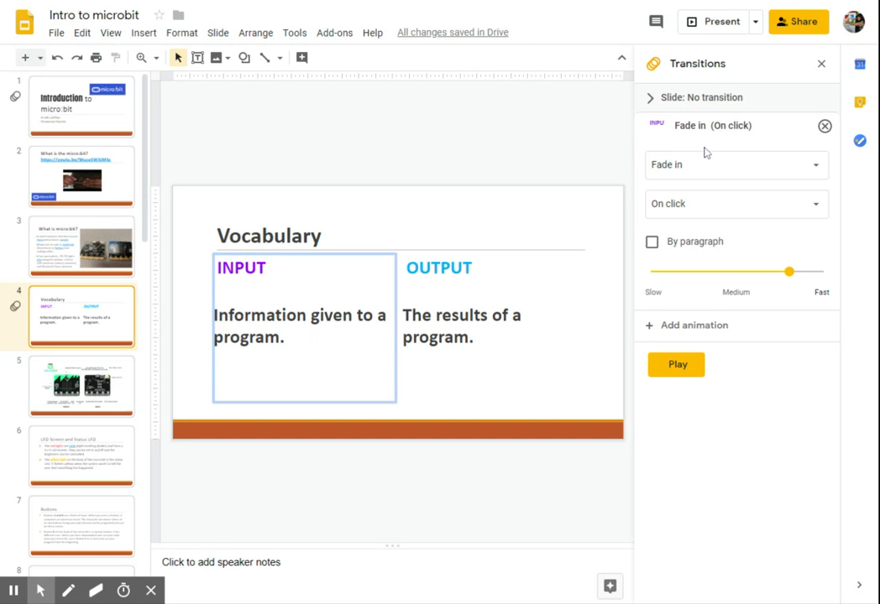
mouse_move(704, 146)
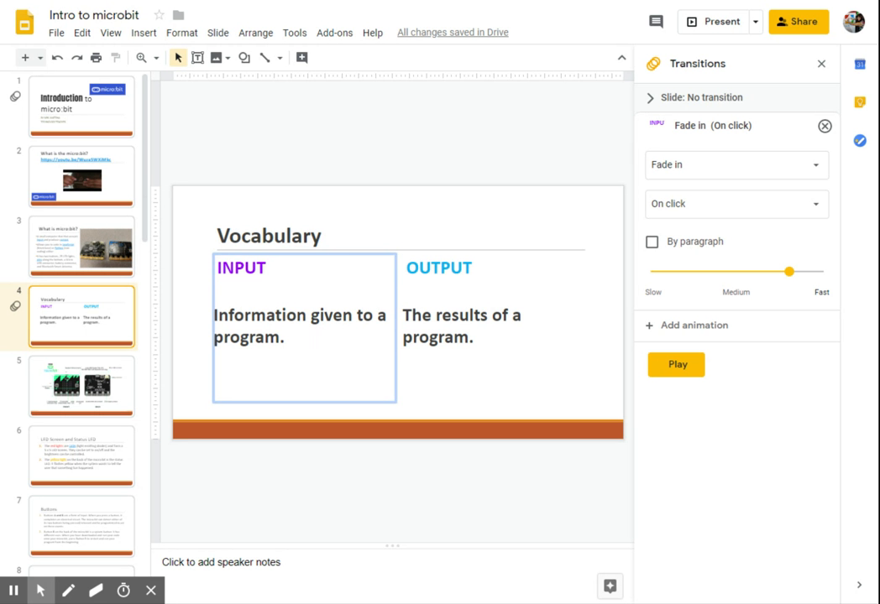
mouse_move(658, 140)
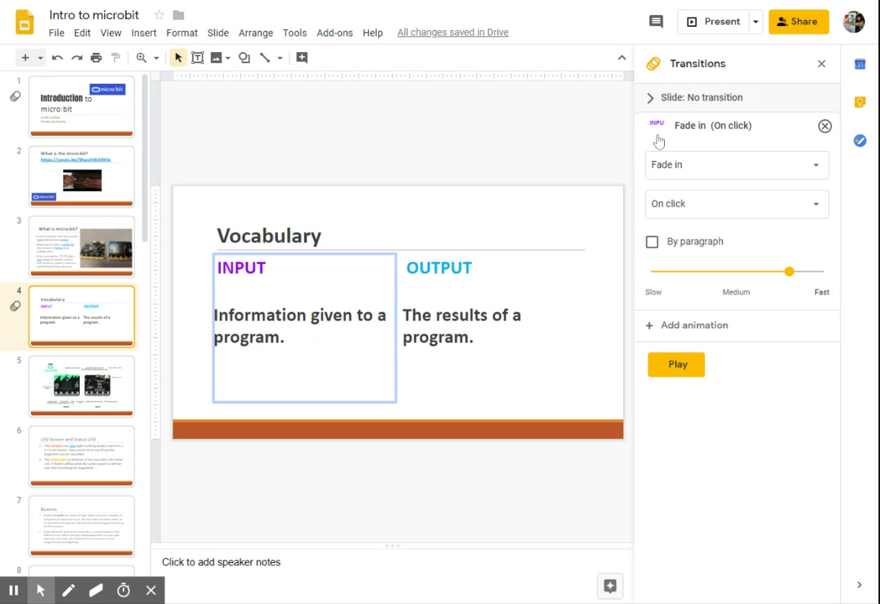
mouse_move(688, 140)
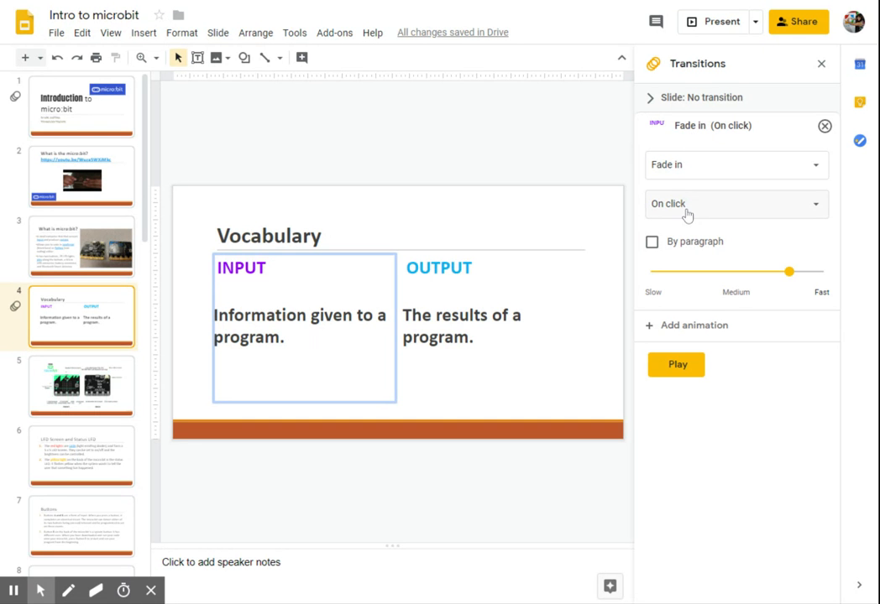
mouse_move(682, 188)
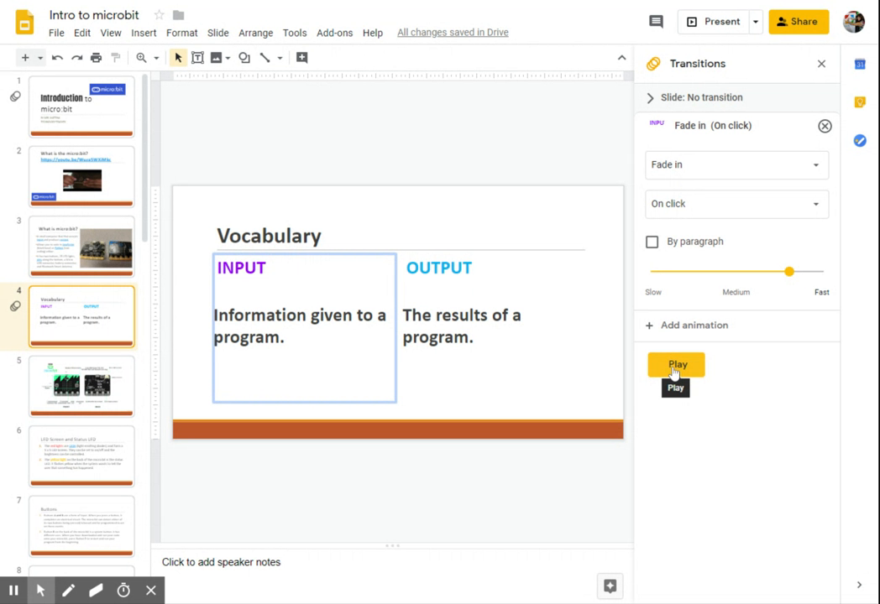
left_click(676, 365)
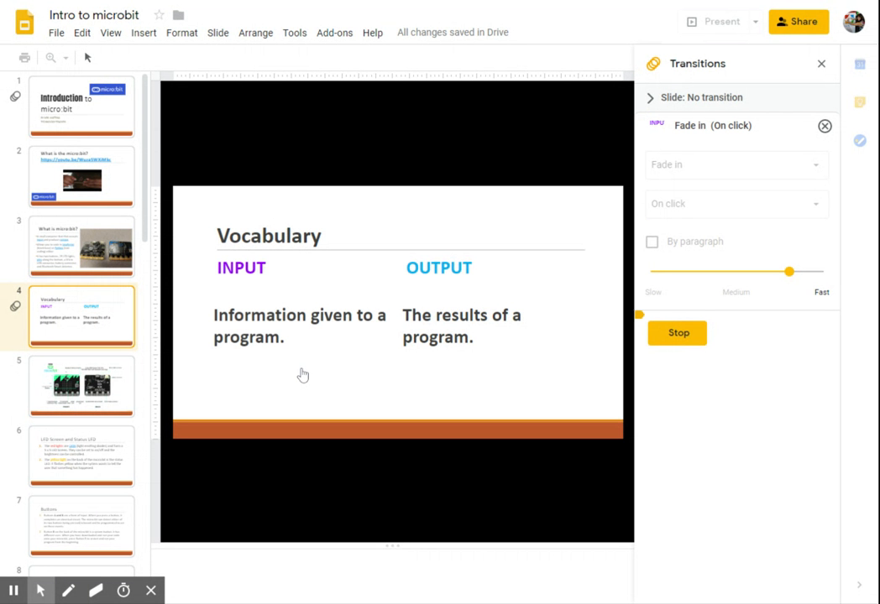
mouse_move(692, 340)
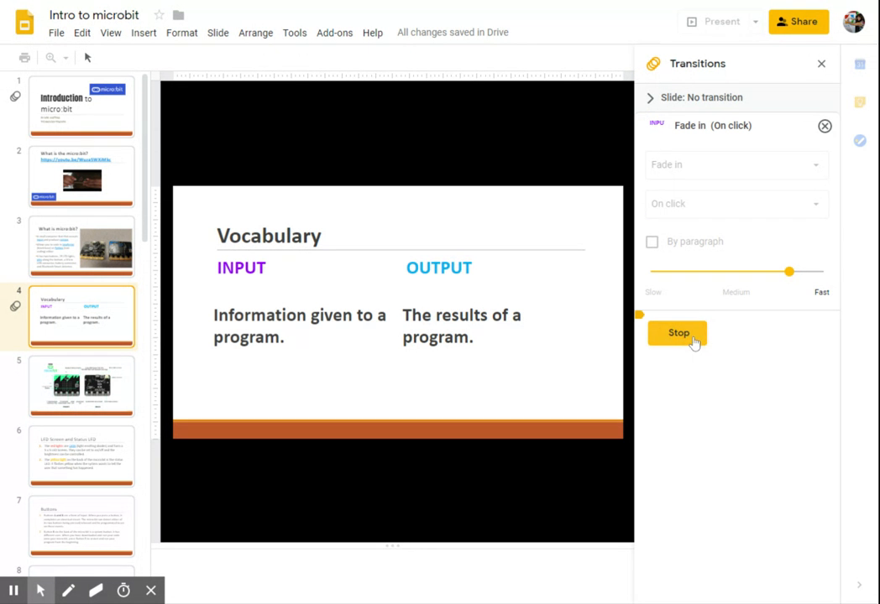
left_click(675, 333)
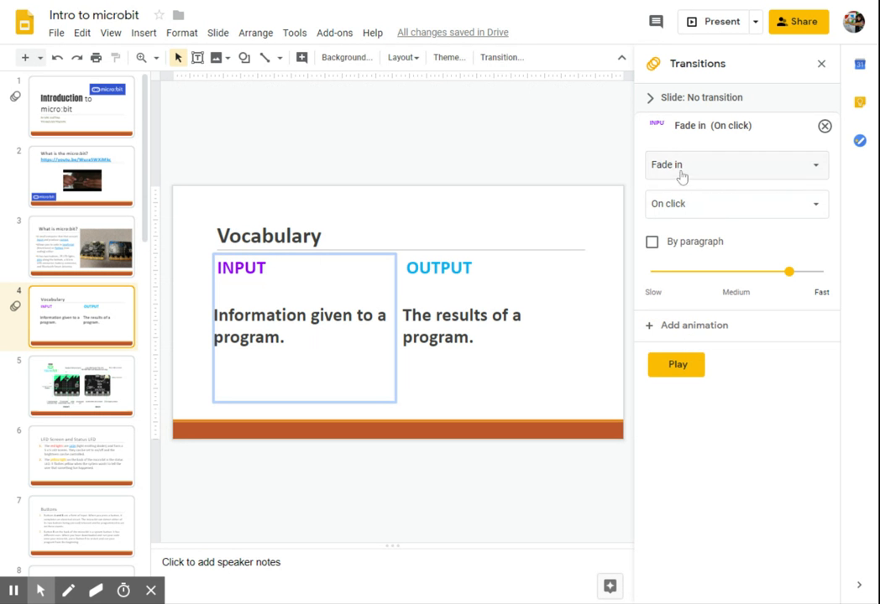
Change the INPUT box's animation effect to Fly in from top, keeping On click.
left_click(735, 165)
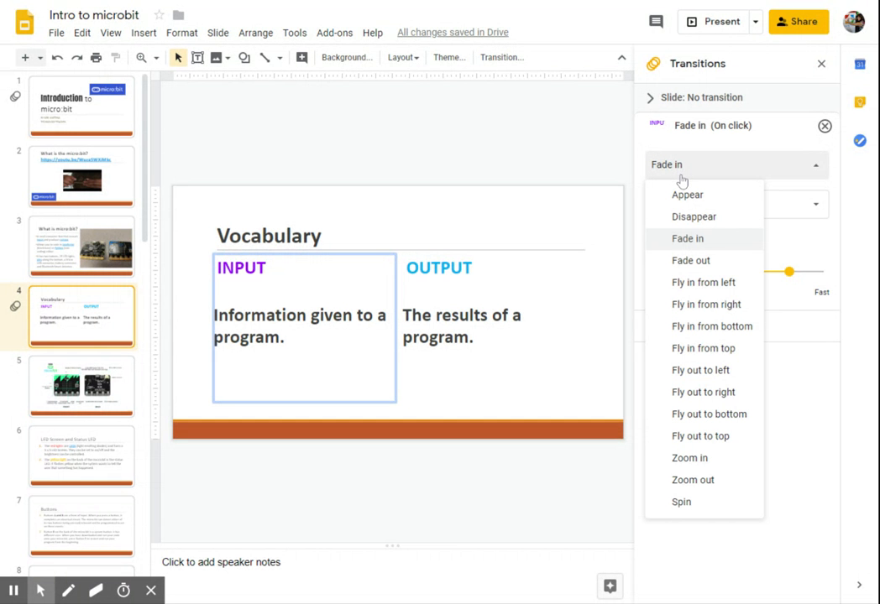
mouse_move(700, 370)
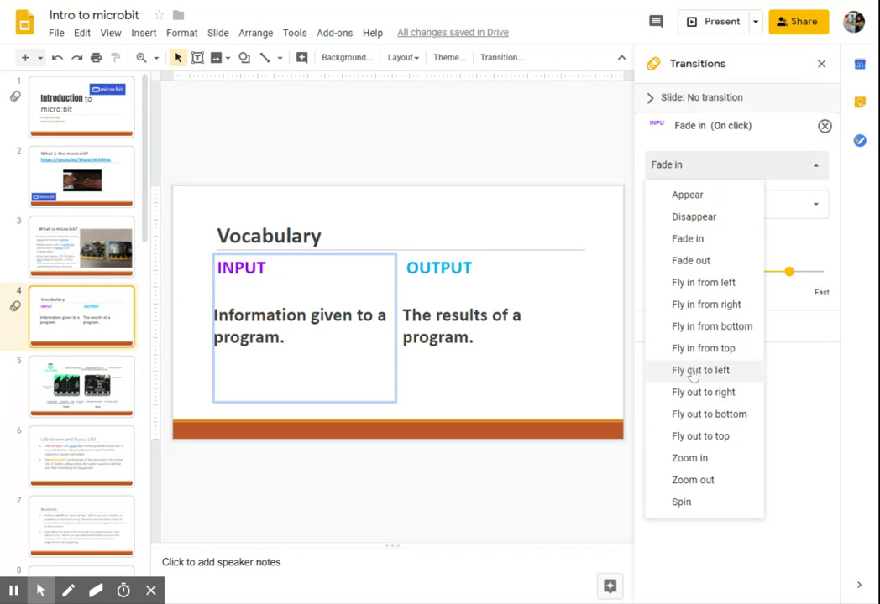
mouse_move(702, 348)
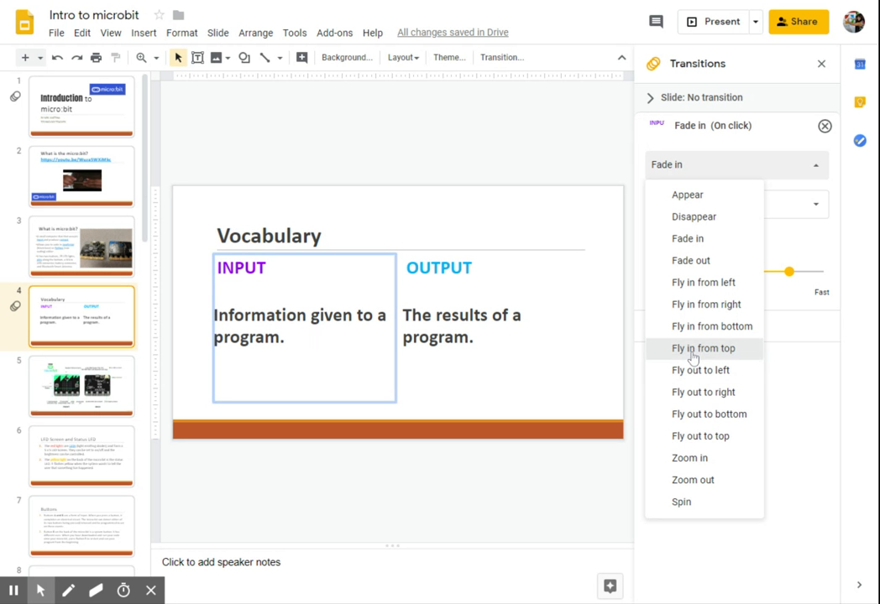
left_click(702, 349)
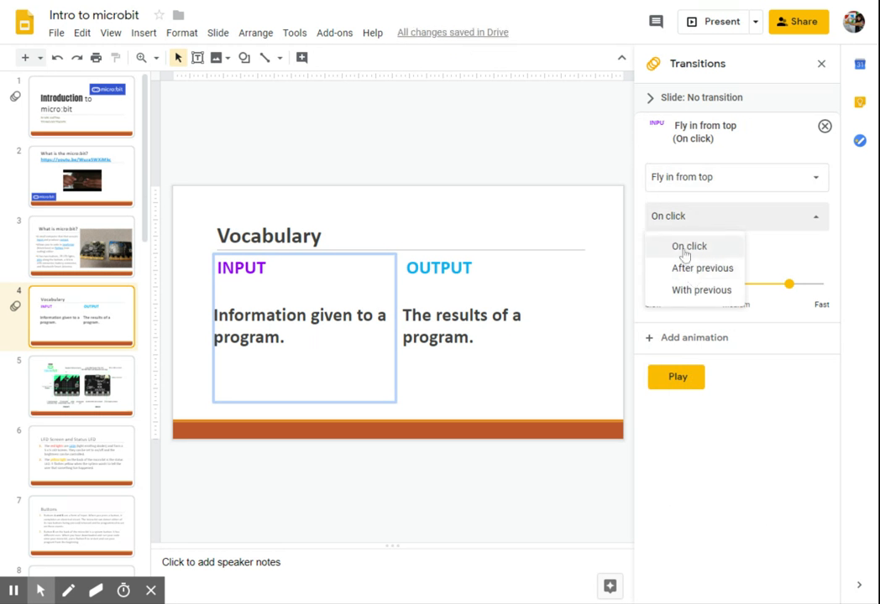
left_click(690, 246)
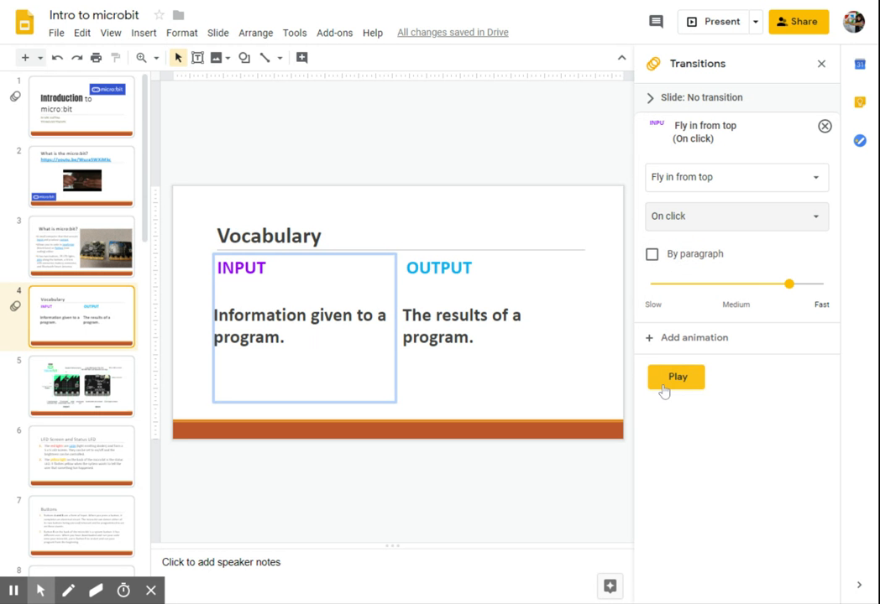
left_click(736, 216)
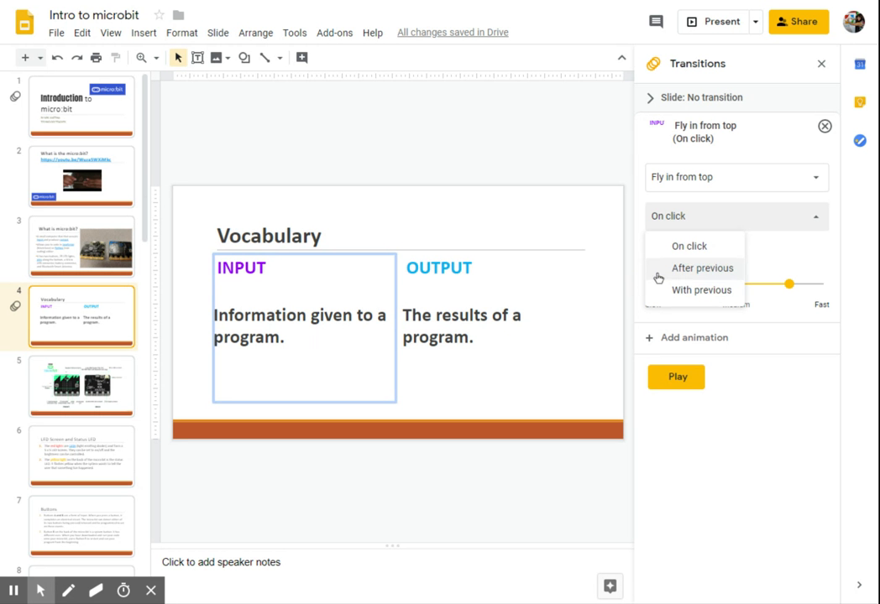
mouse_move(667, 292)
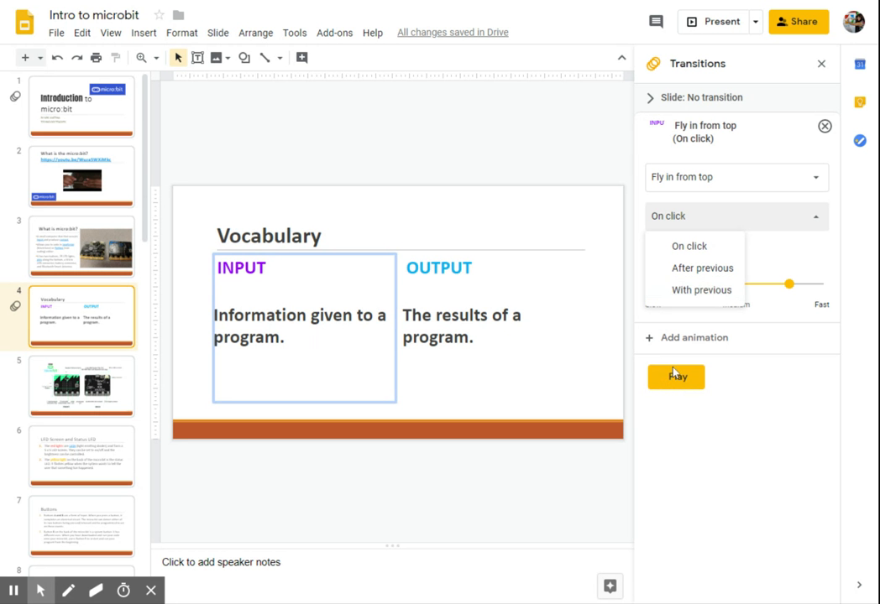
left_click(676, 376)
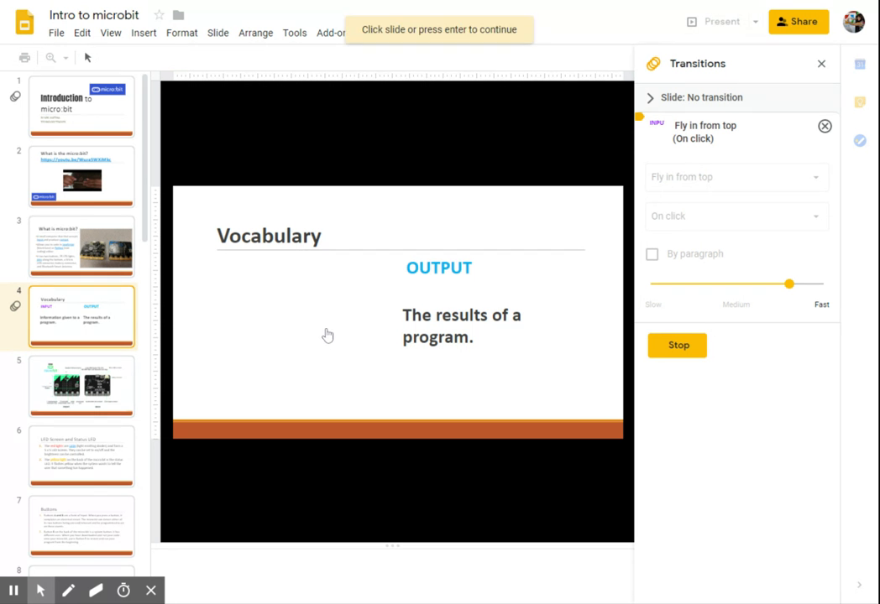
mouse_move(317, 332)
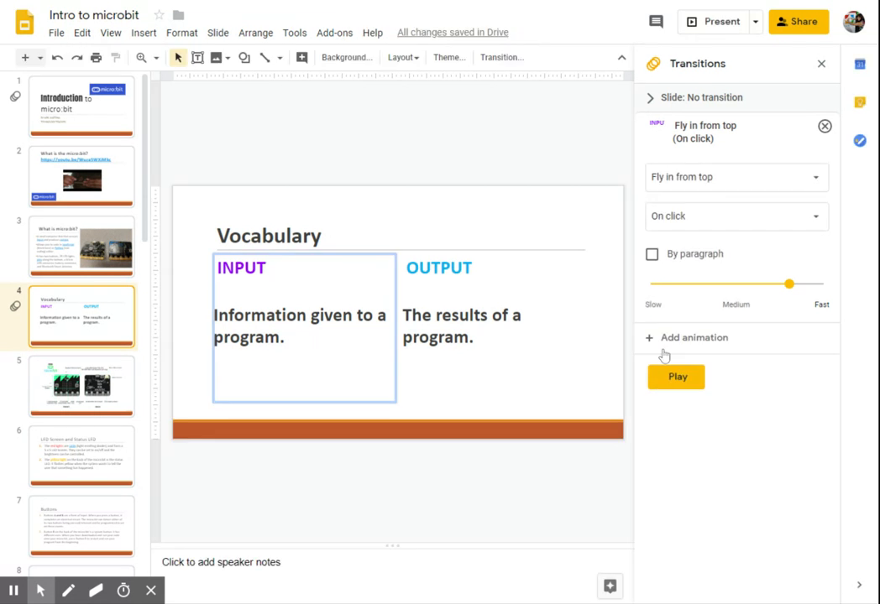
mouse_move(735, 183)
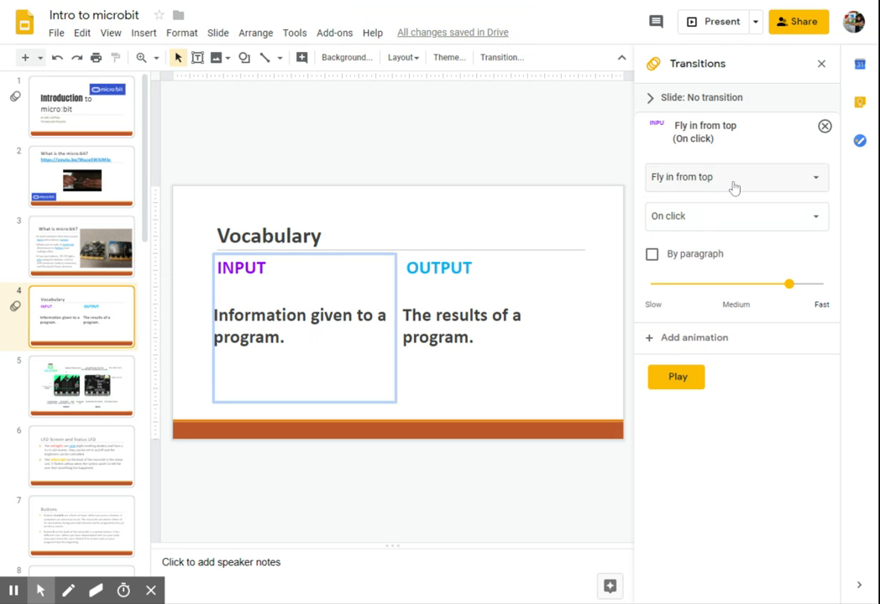
Delete the INPUT box's Fly in from top animation from the Transitions panel.
left_click(735, 176)
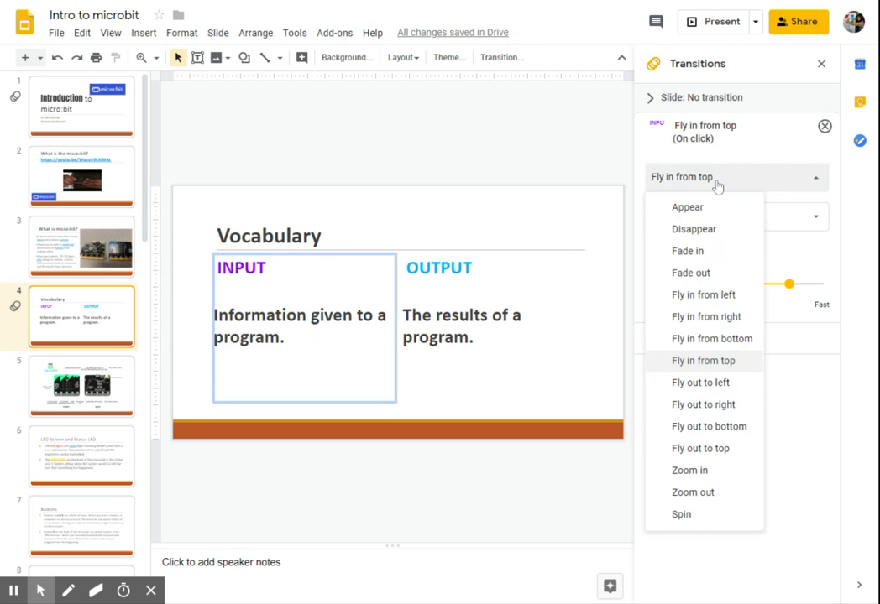
mouse_move(707, 210)
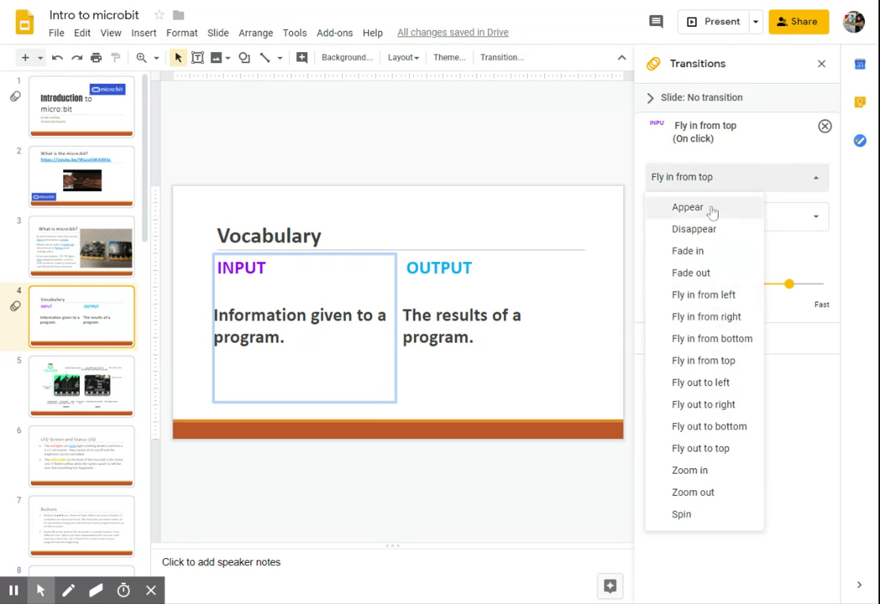
mouse_move(707, 338)
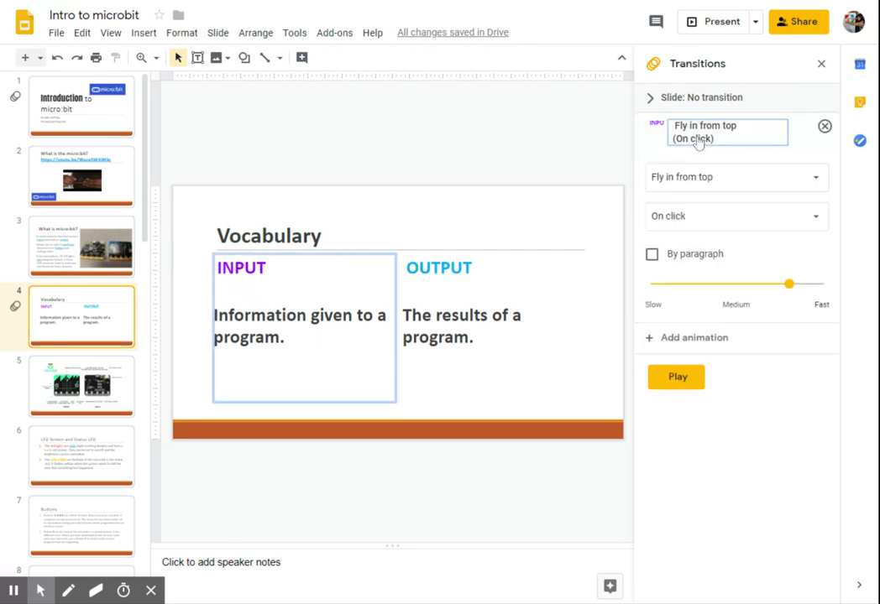
mouse_move(785, 151)
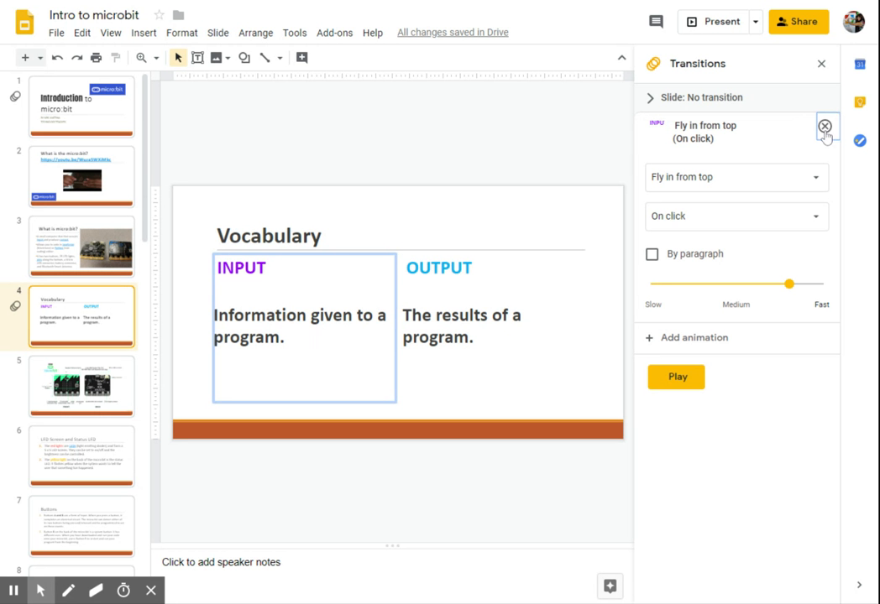
left_click(800, 126)
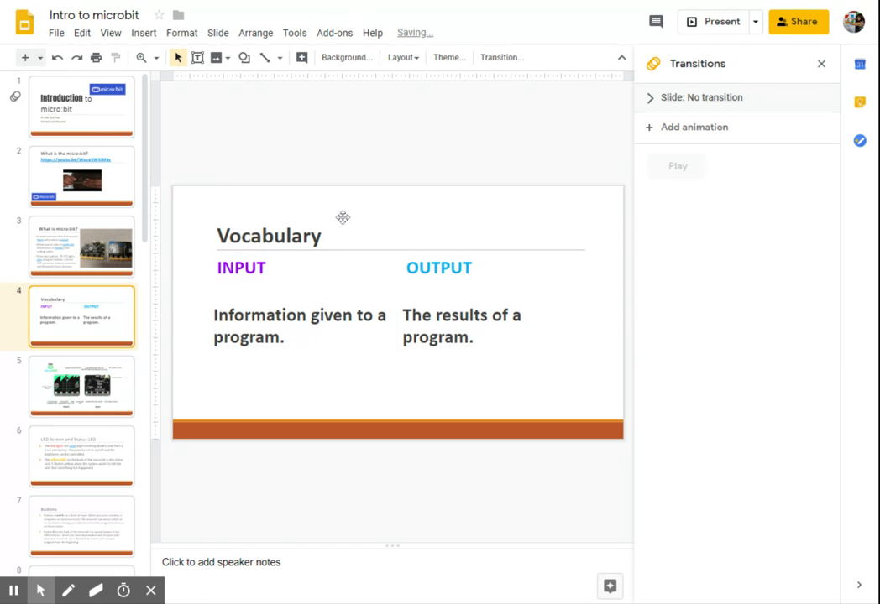